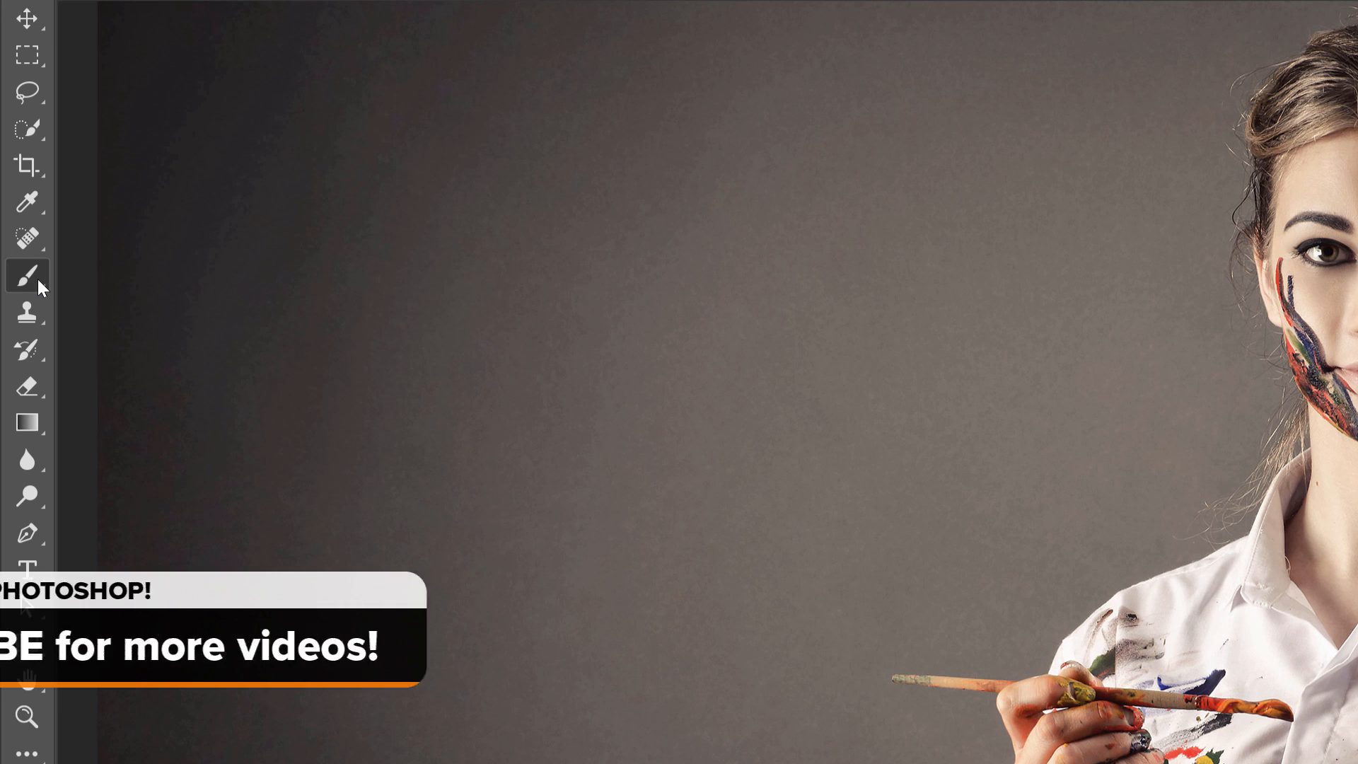
With the Brush tool active, try loading Assorted Brushes from the picker's gear menu and decline replacing the current set.
left_click(27, 275)
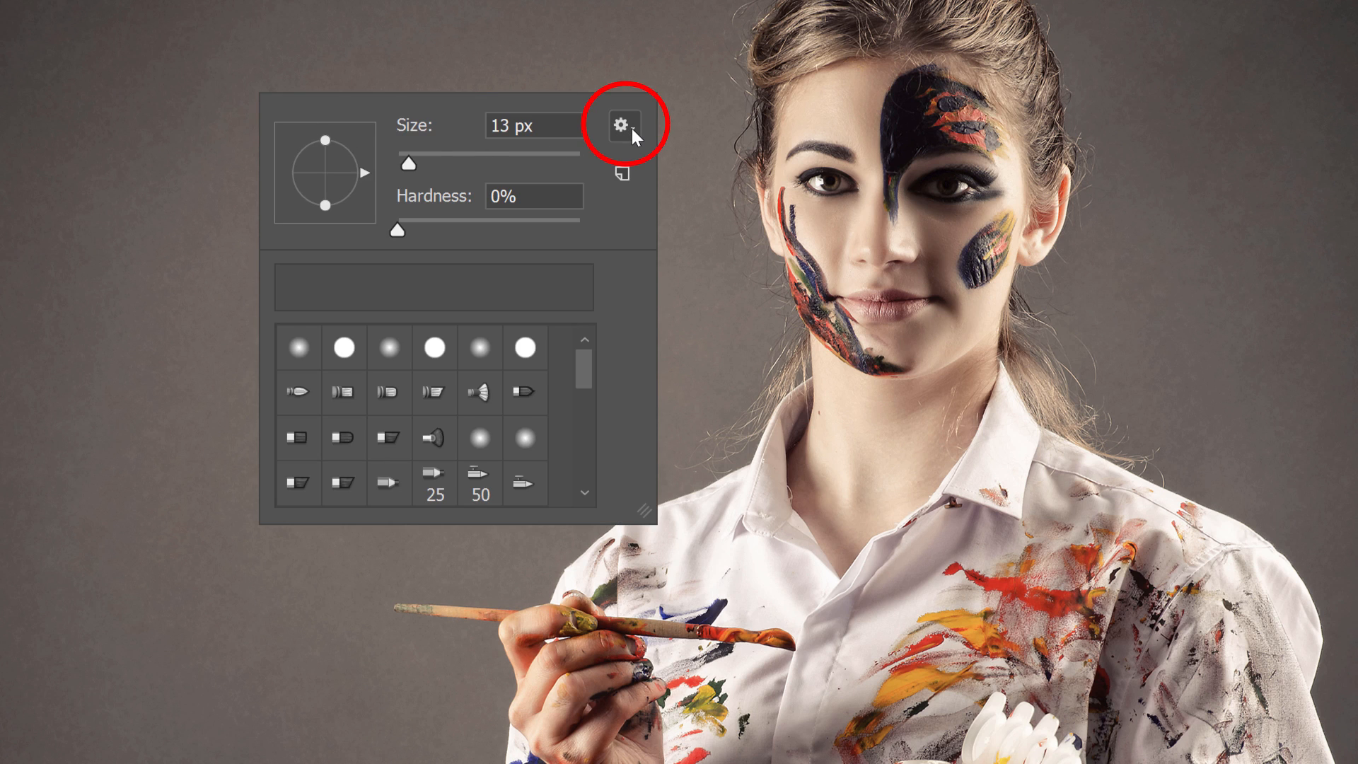
left_click(623, 123)
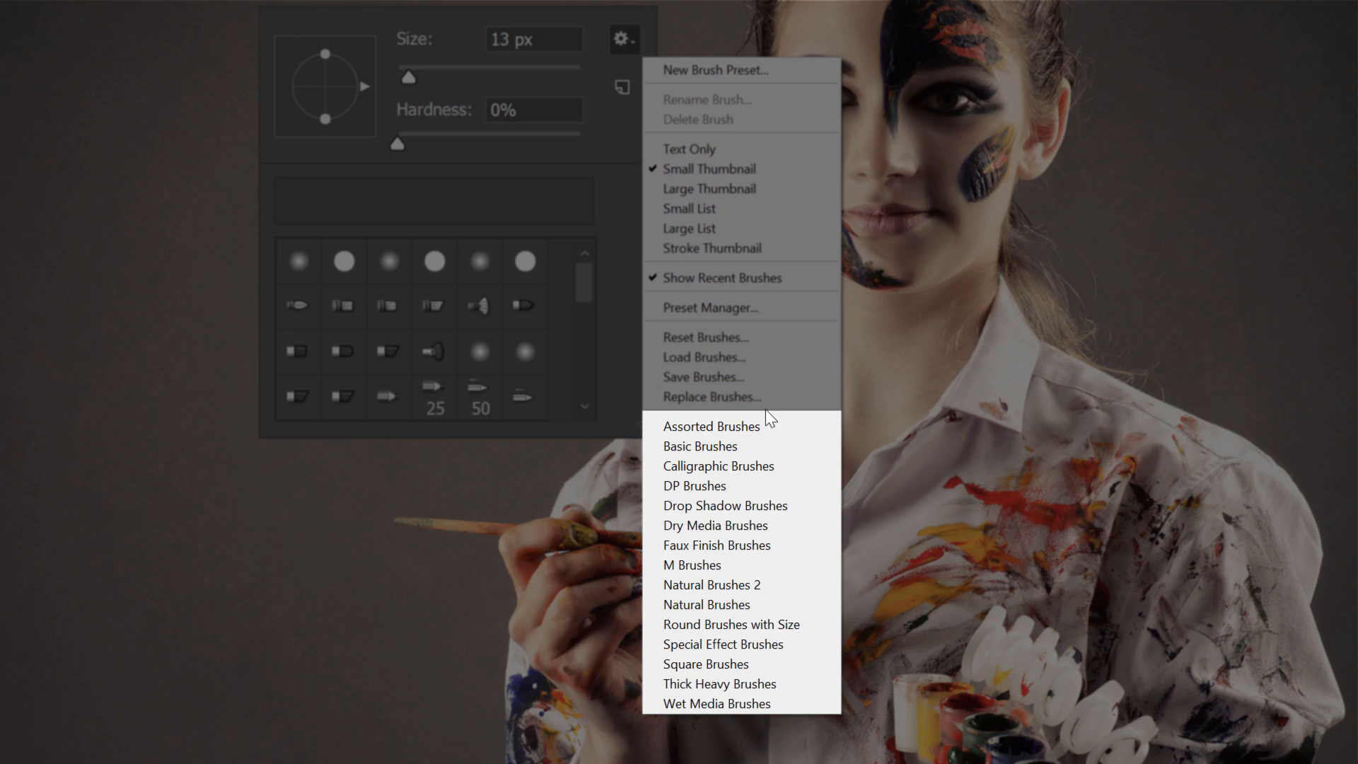
mouse_move(740, 426)
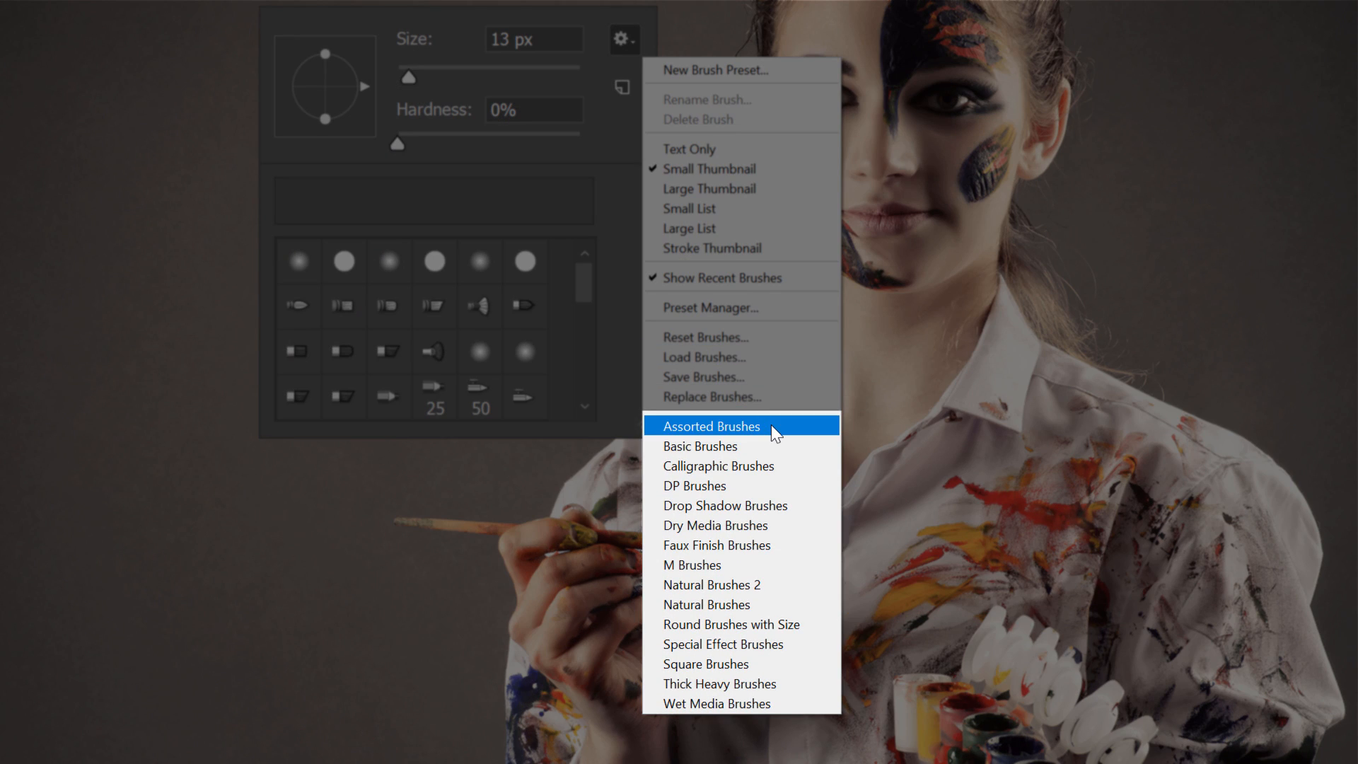
mouse_move(777, 604)
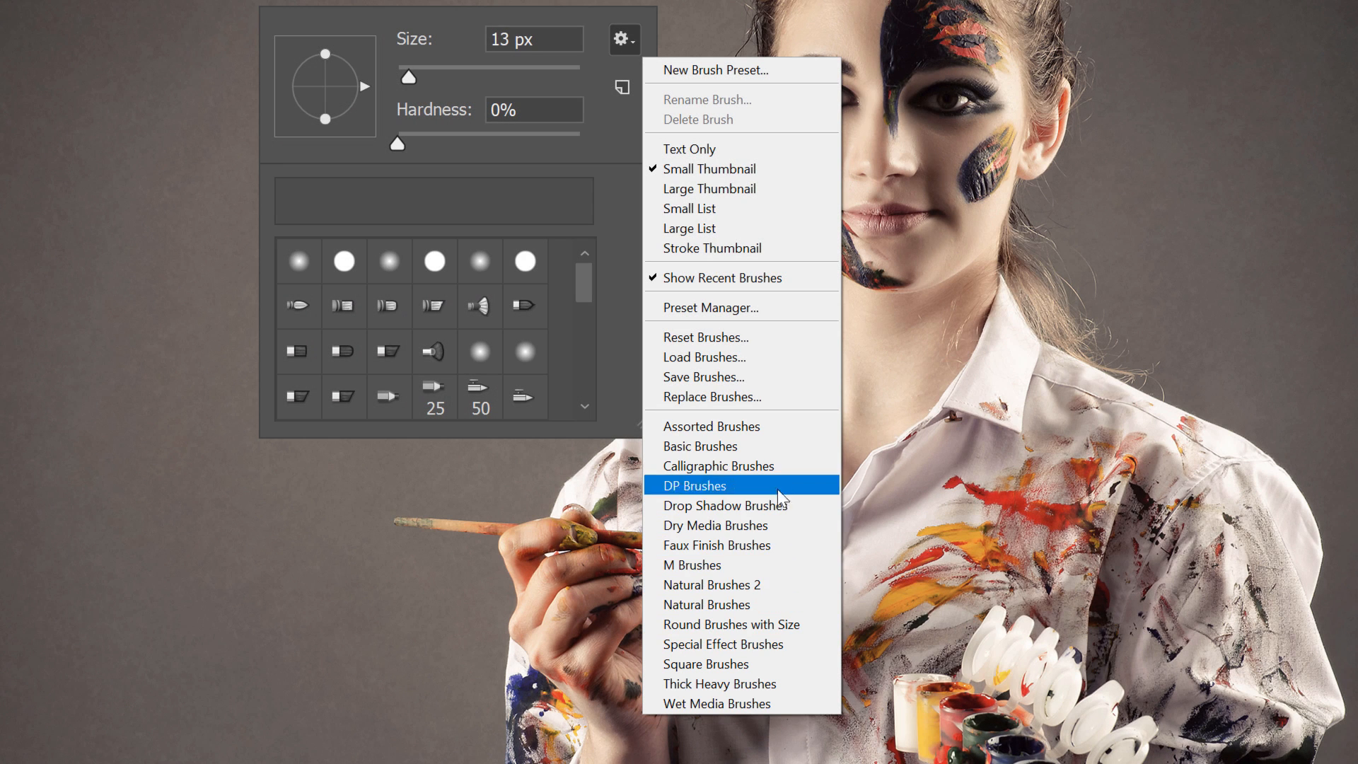
left_click(711, 426)
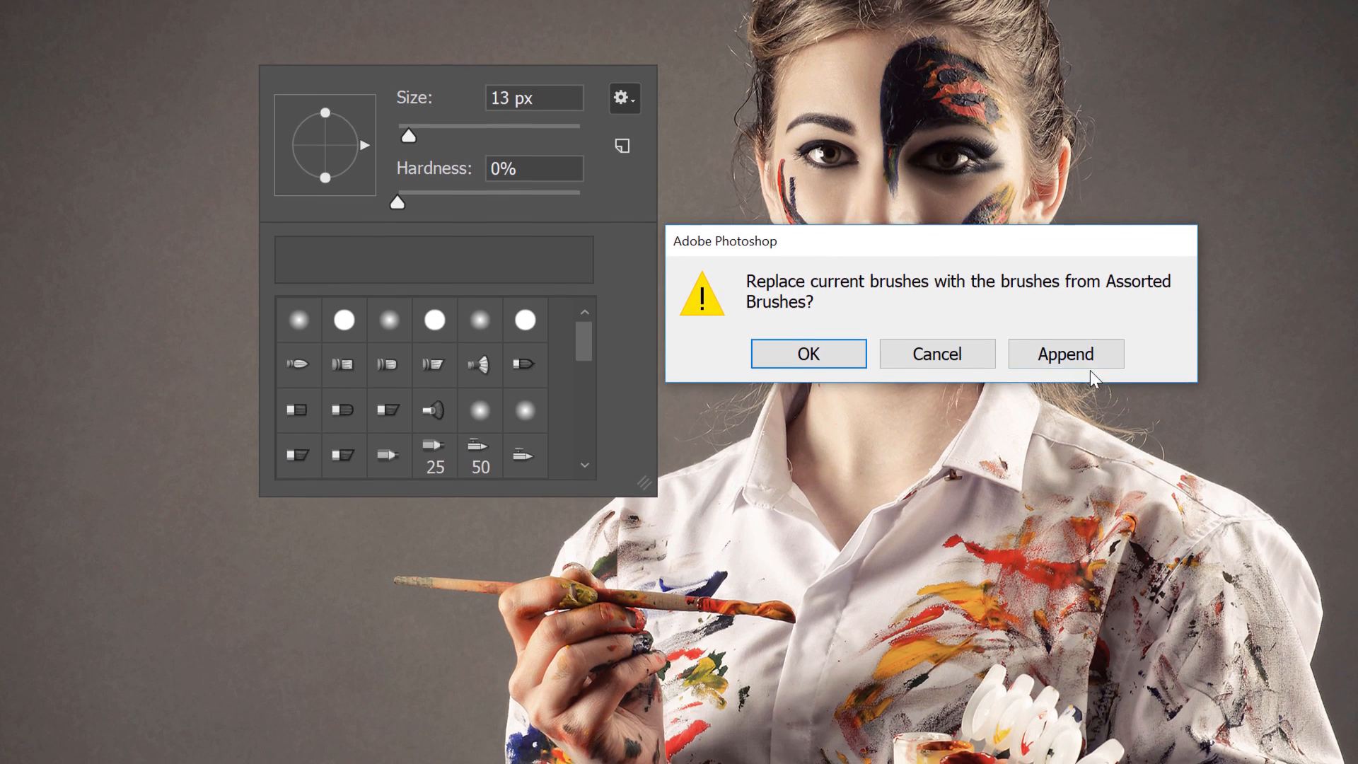
left_click(806, 354)
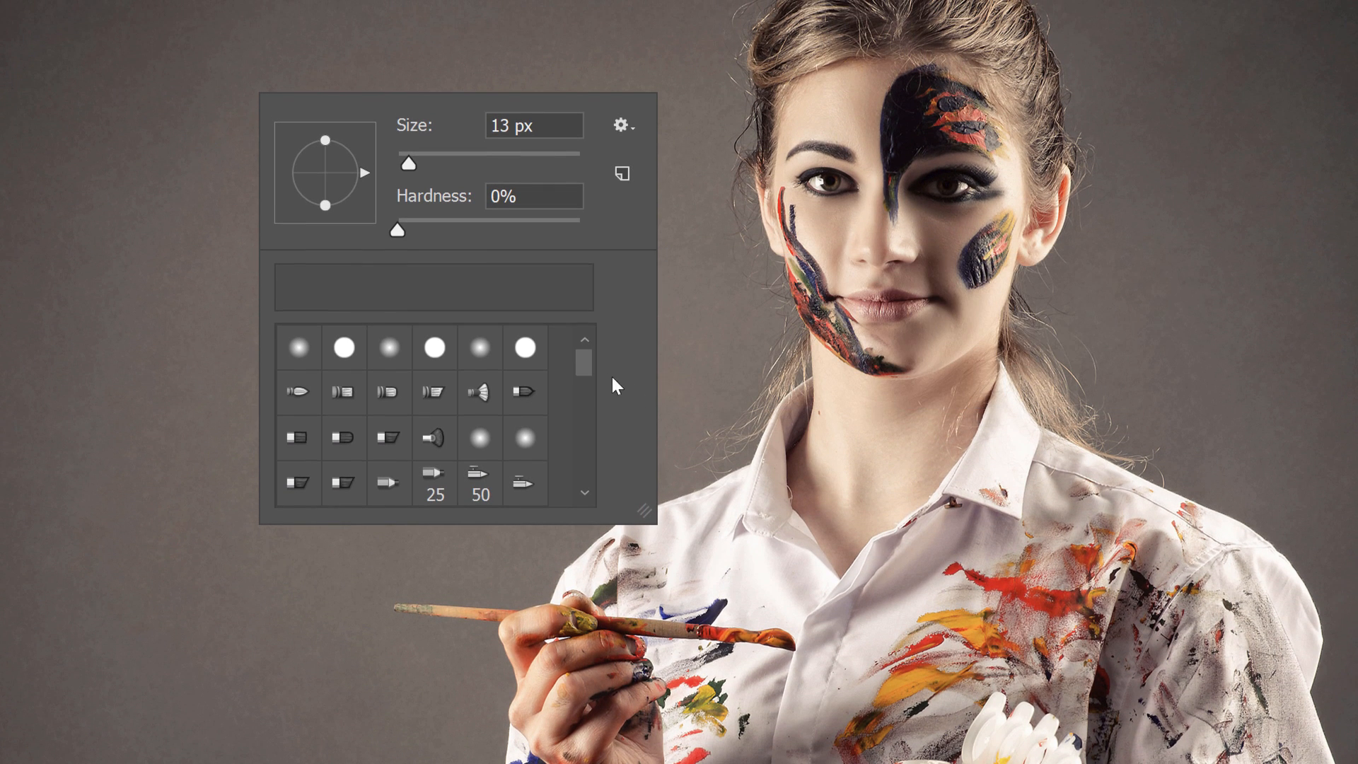
scroll("down", 3)
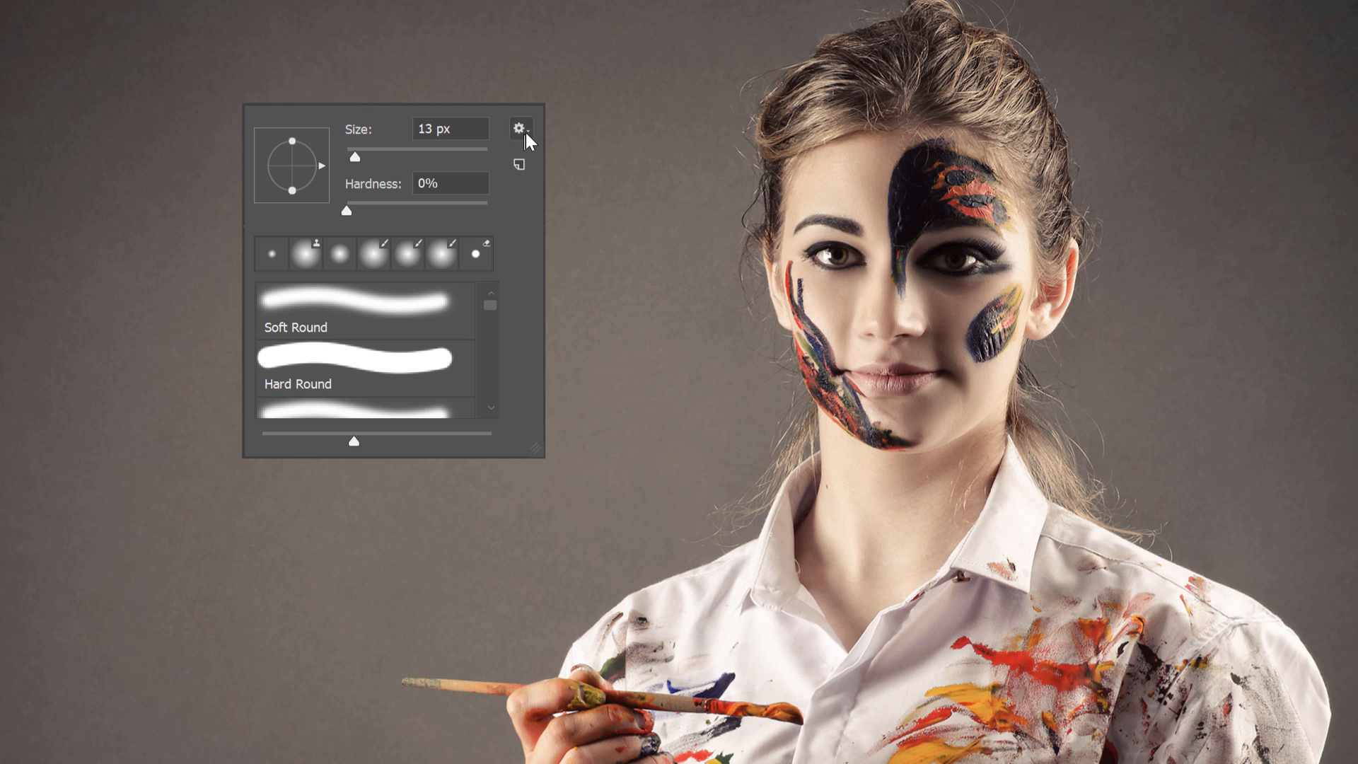
left_click(521, 128)
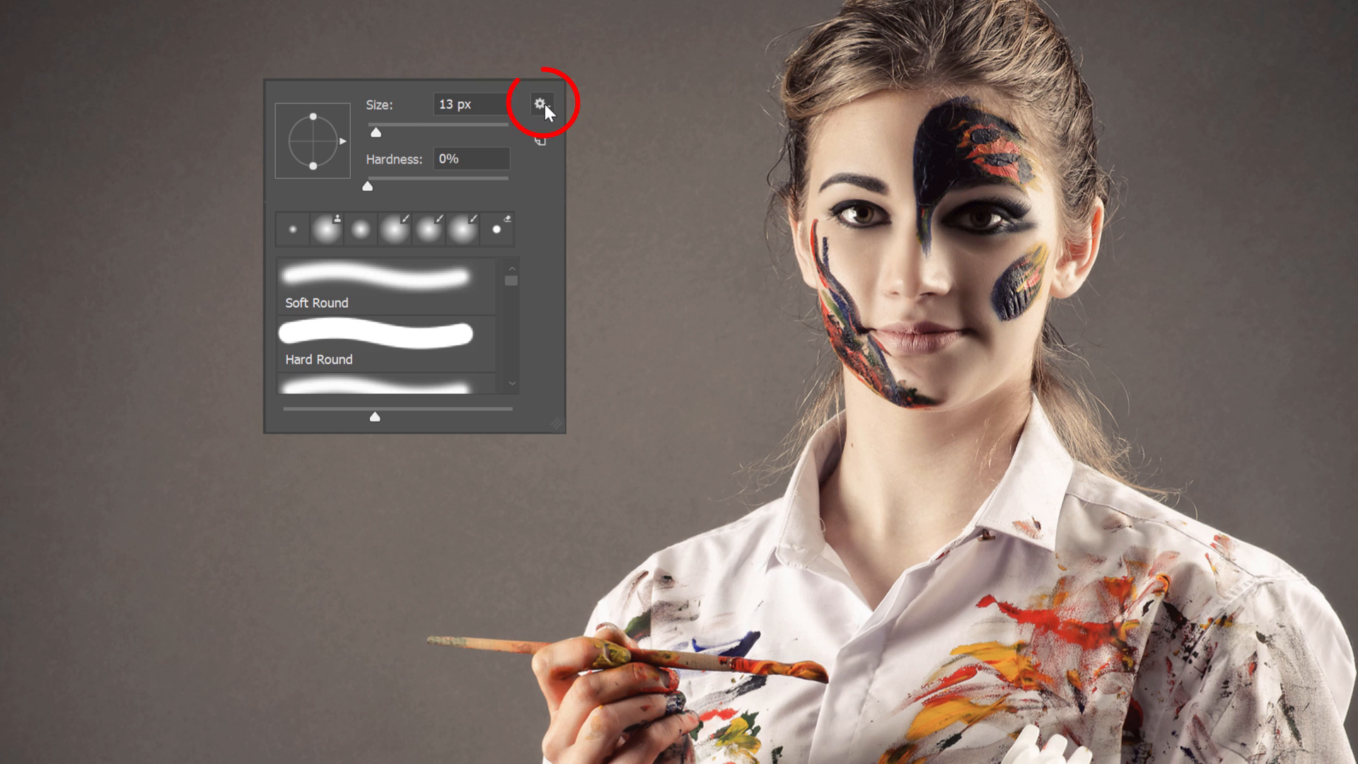
Add the Legacy Brushes folder beside General, Dry Media, Wet Media and Special Effects via the gear menu.
left_click(539, 102)
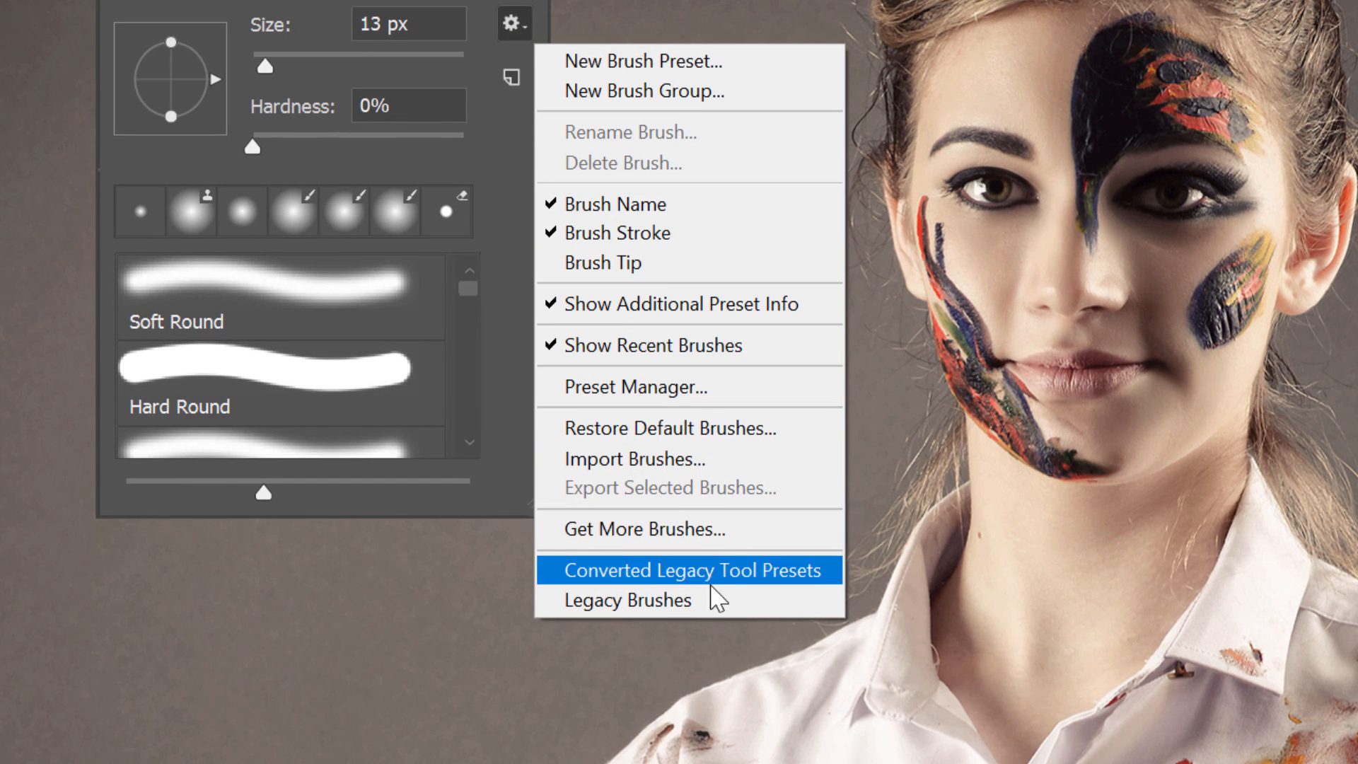
left_click(630, 600)
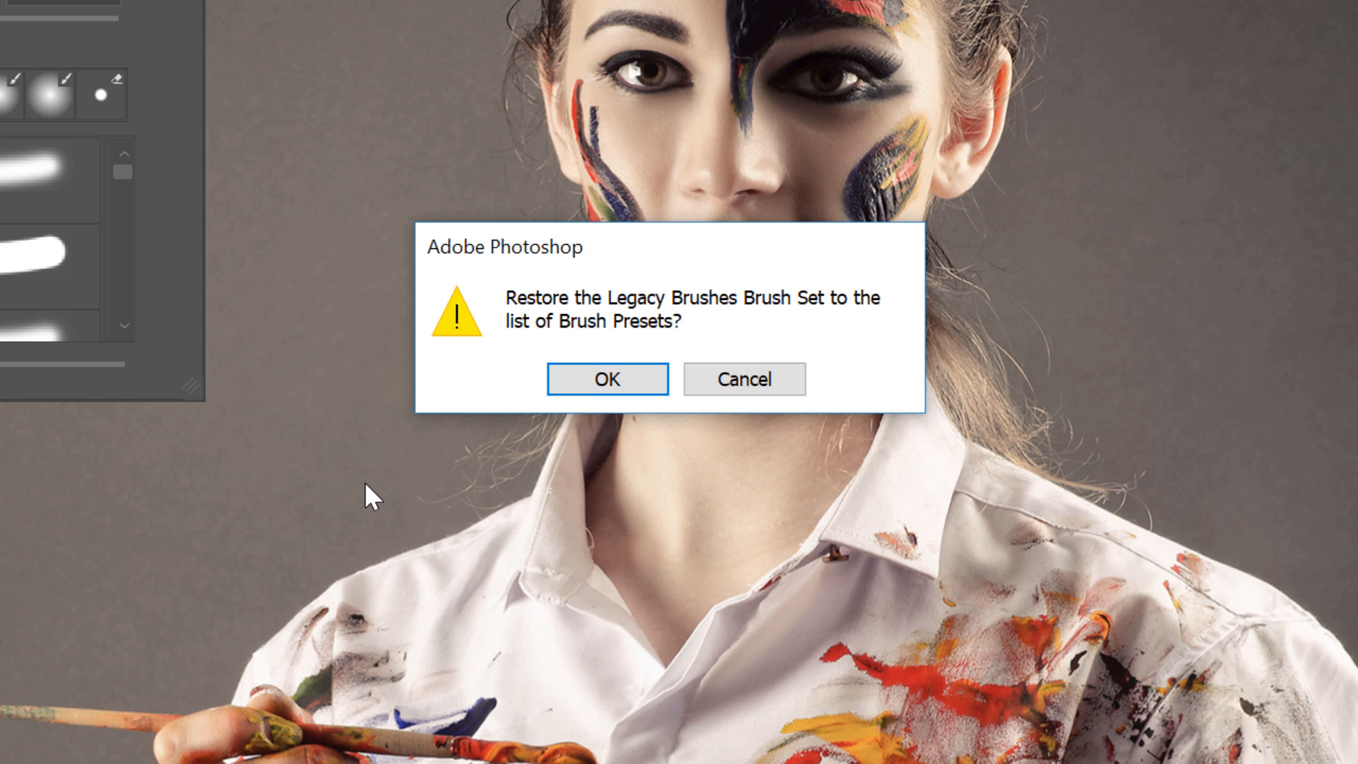
mouse_move(600, 430)
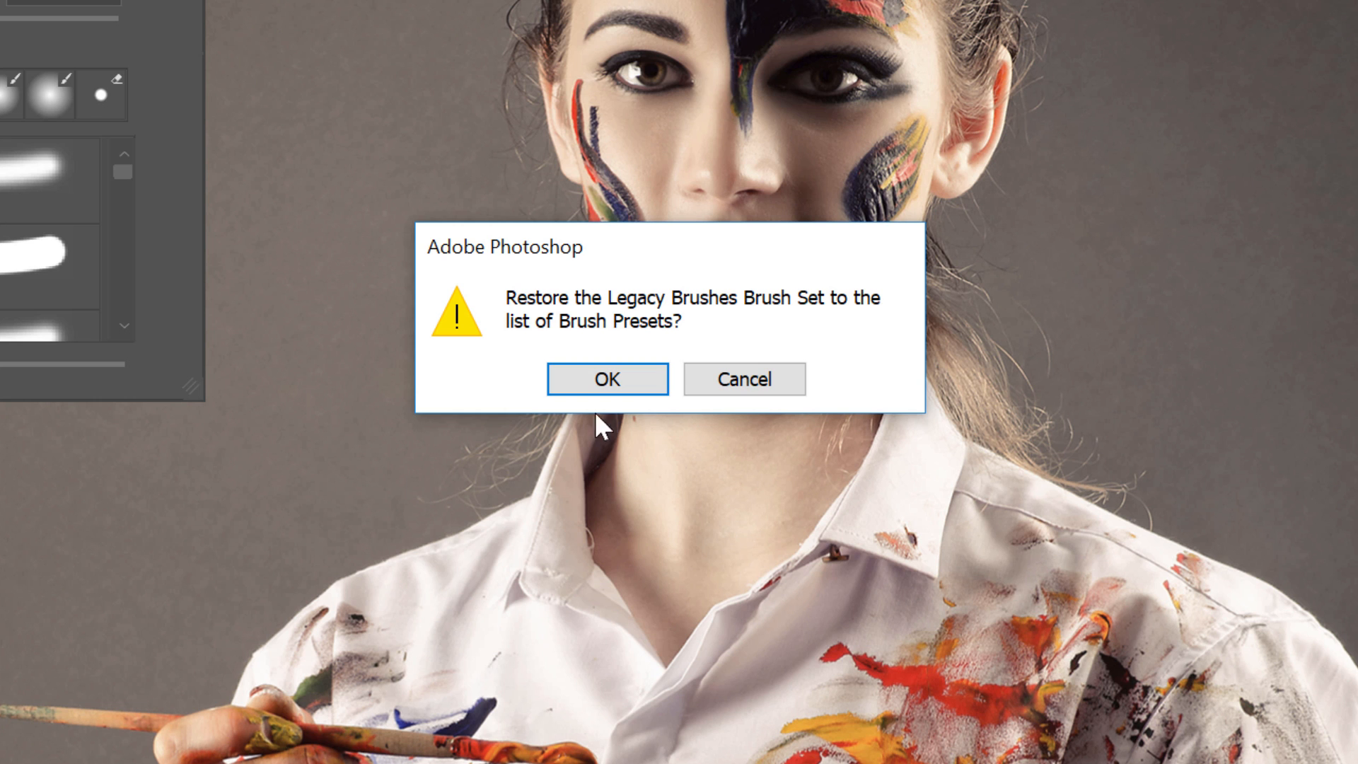
left_click(607, 379)
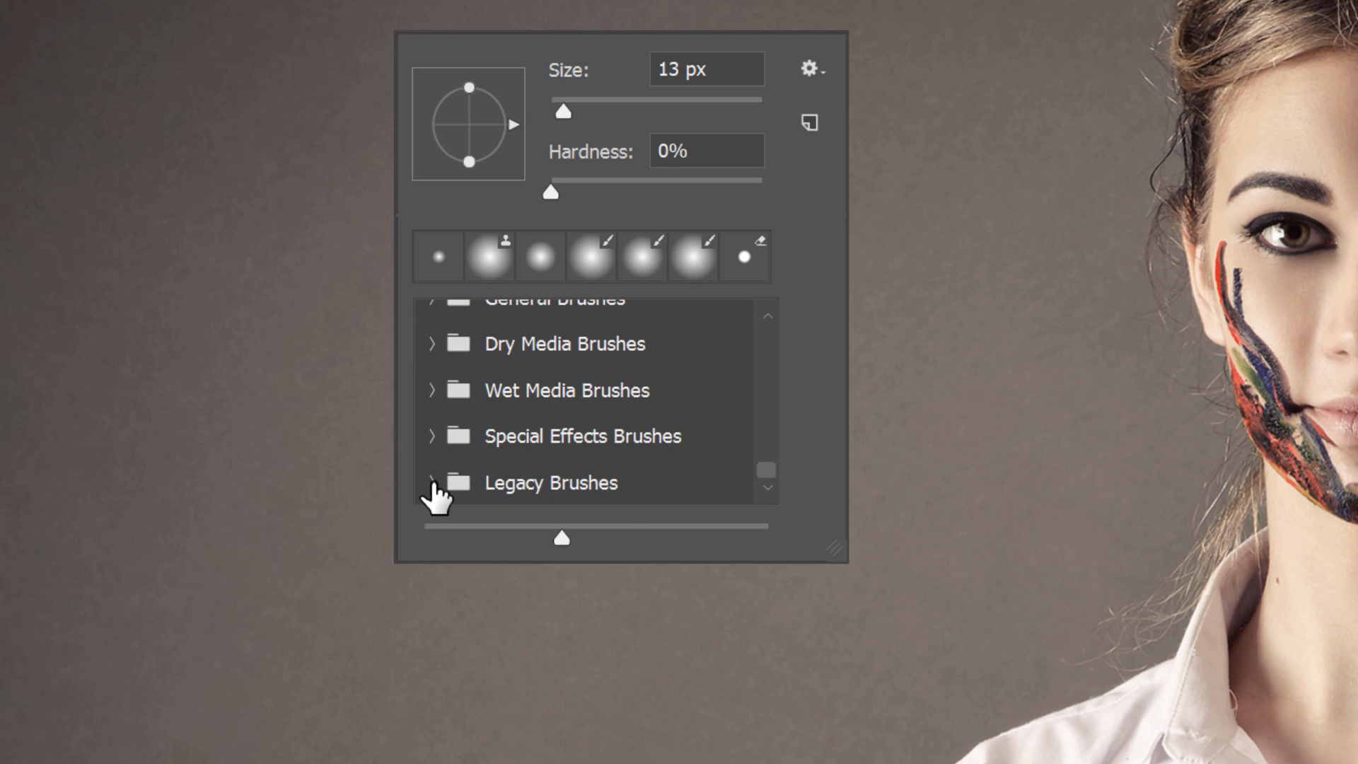
Expand Legacy Brushes to Assorted Brushes and choose Crosshatch 4 as the 48 px brush.
left_click(433, 483)
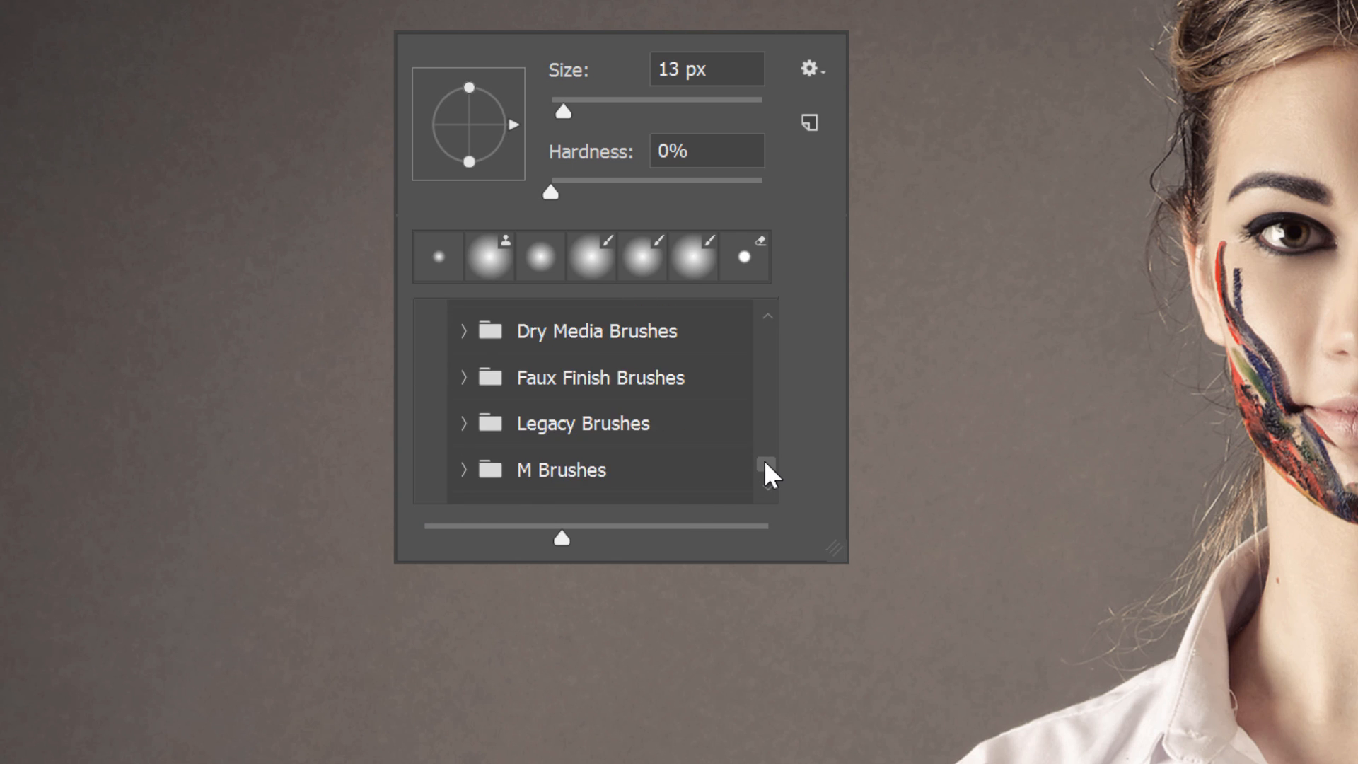
scroll("down", 3)
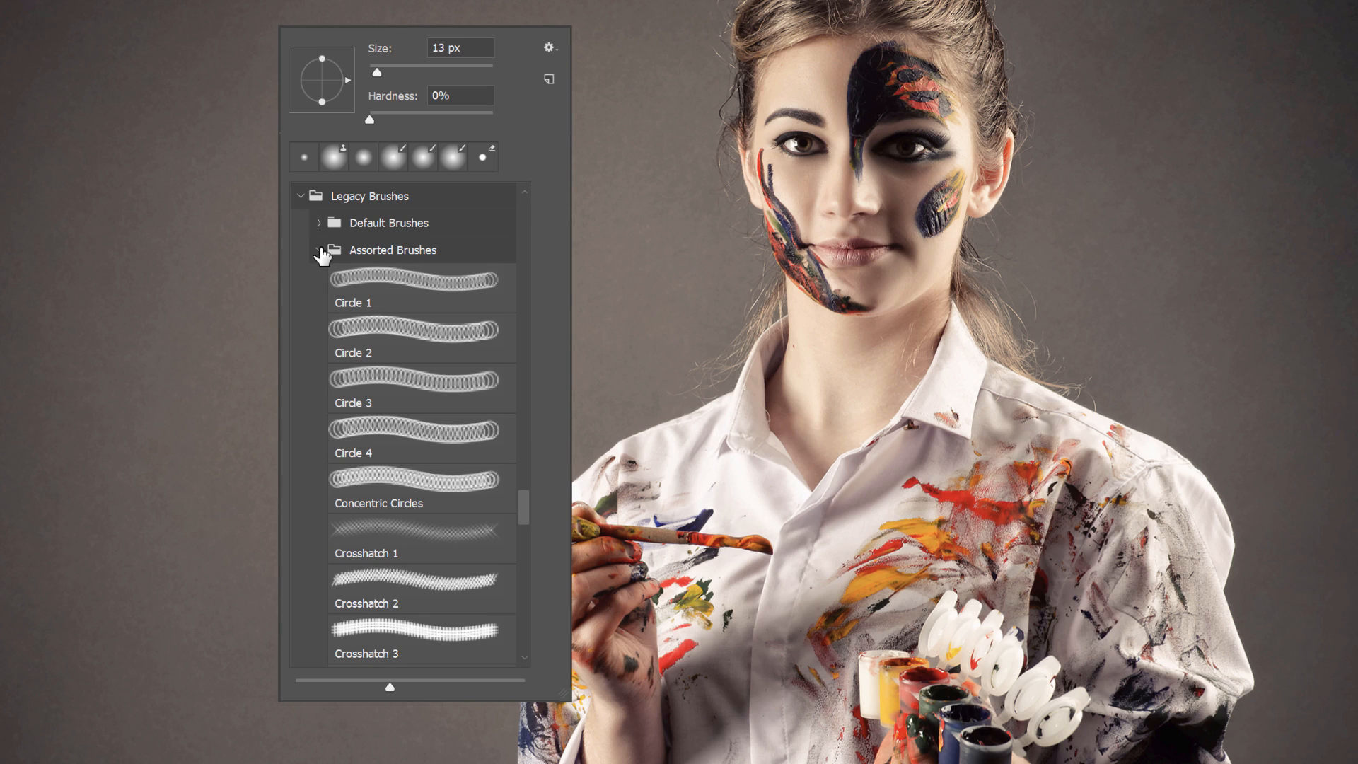
scroll("down", 3)
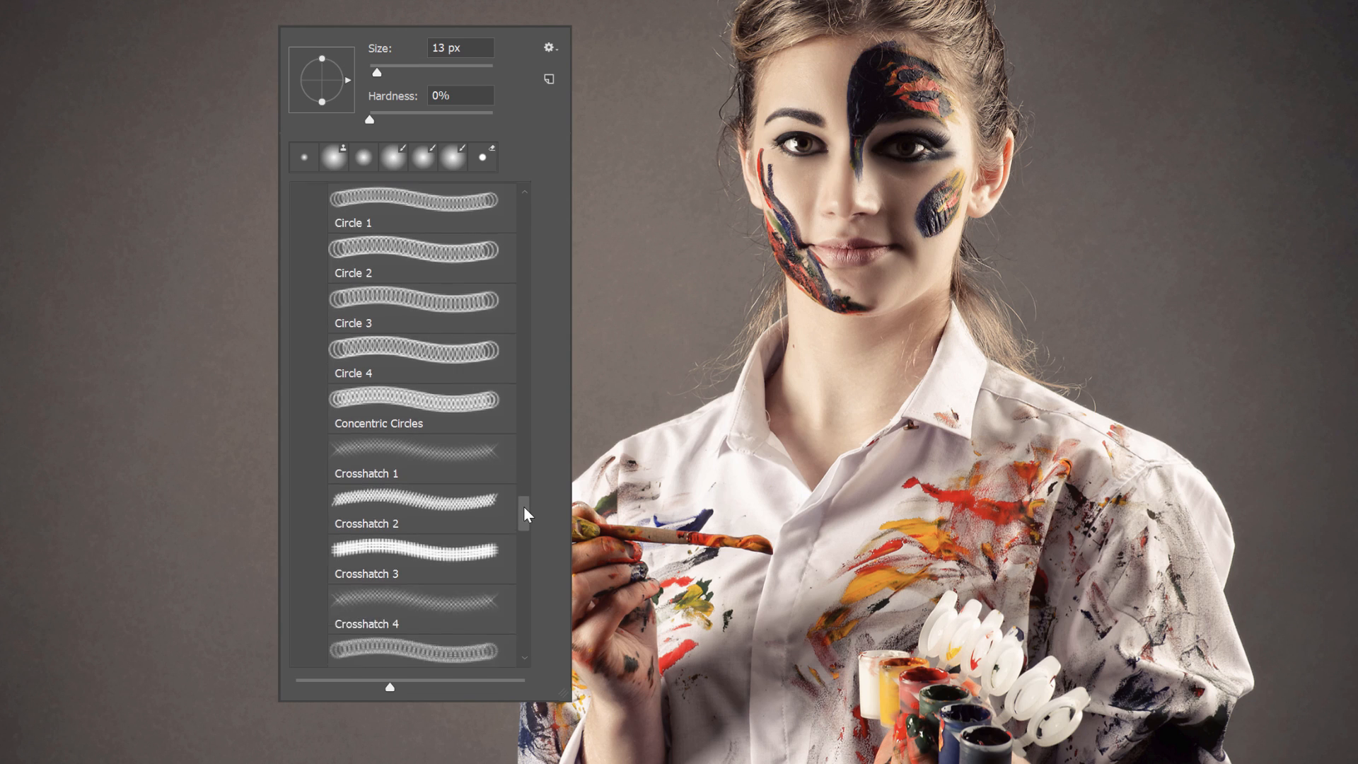
scroll("down", 3)
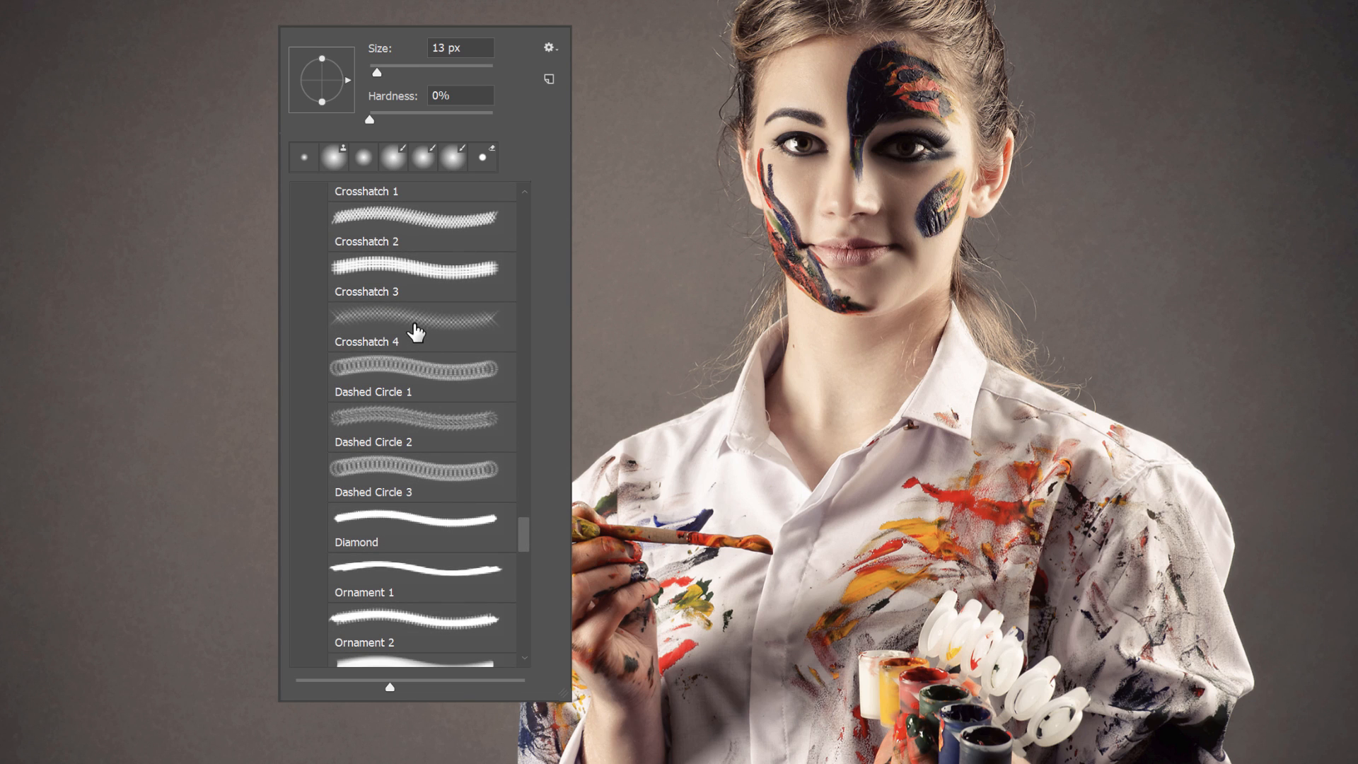
left_click(422, 327)
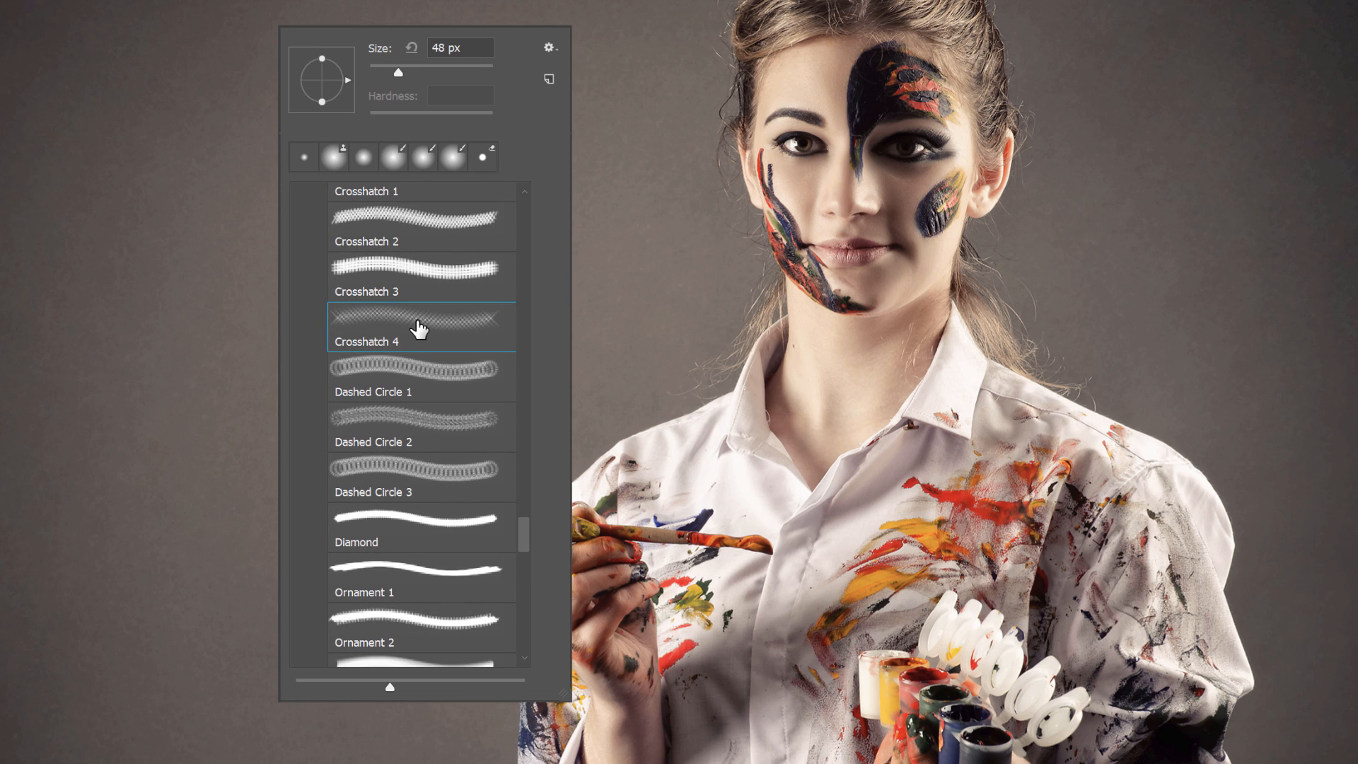